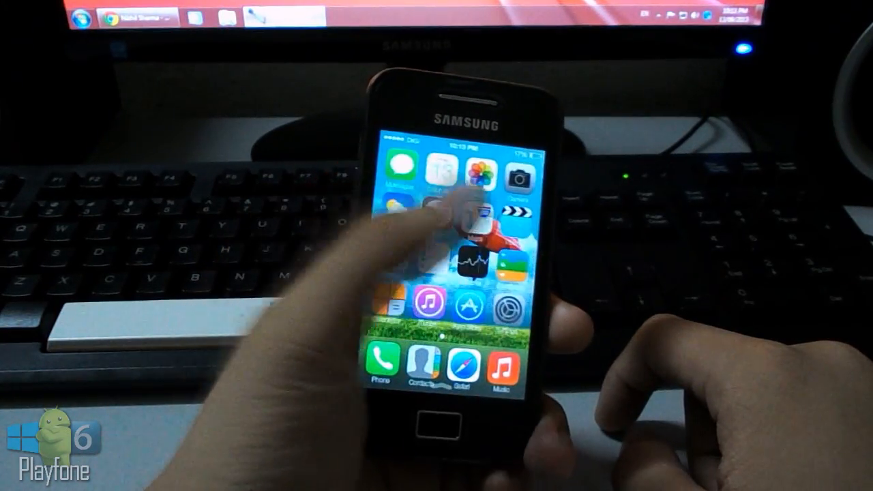
# Step: Reveal the iNoty Today view dated Friday, September 13th with an empty calendar, then return home
pyautogui.hscroll(-3)
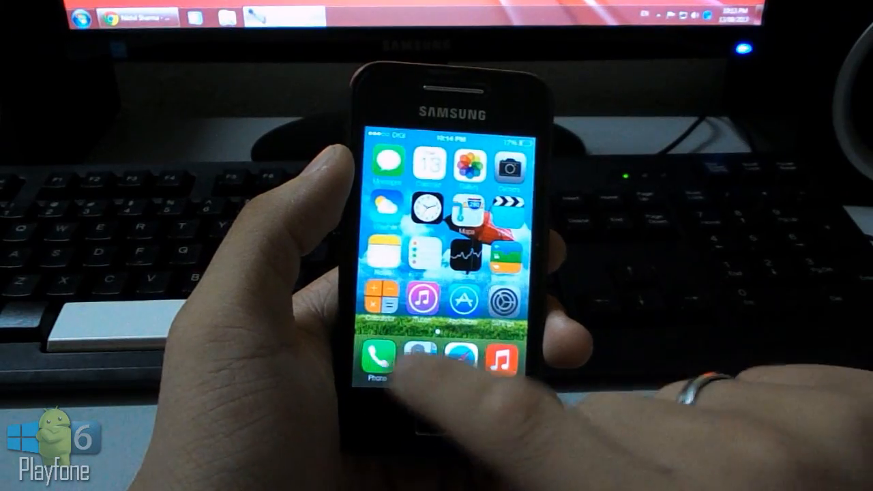
pyautogui.click(382, 362)
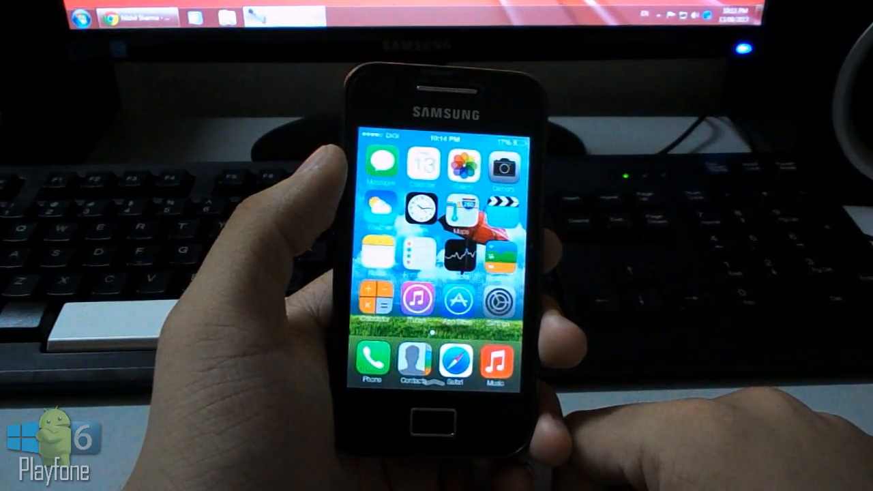
pyautogui.click(410, 363)
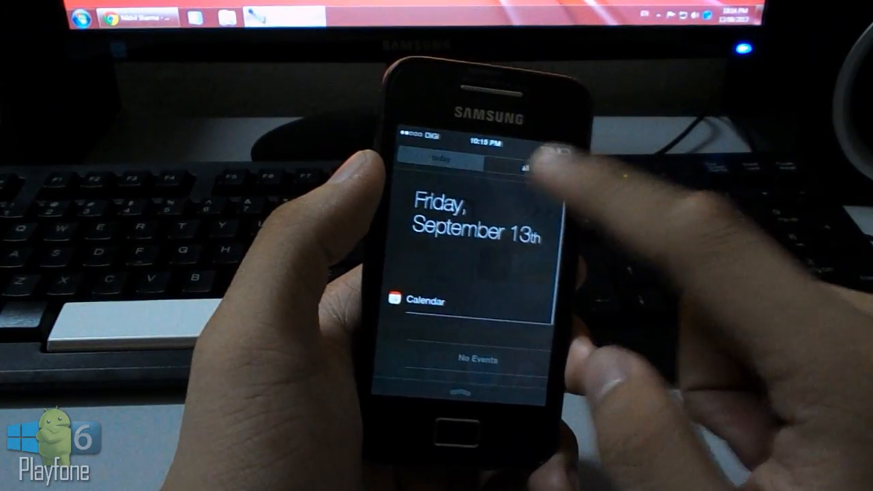
pyautogui.click(525, 167)
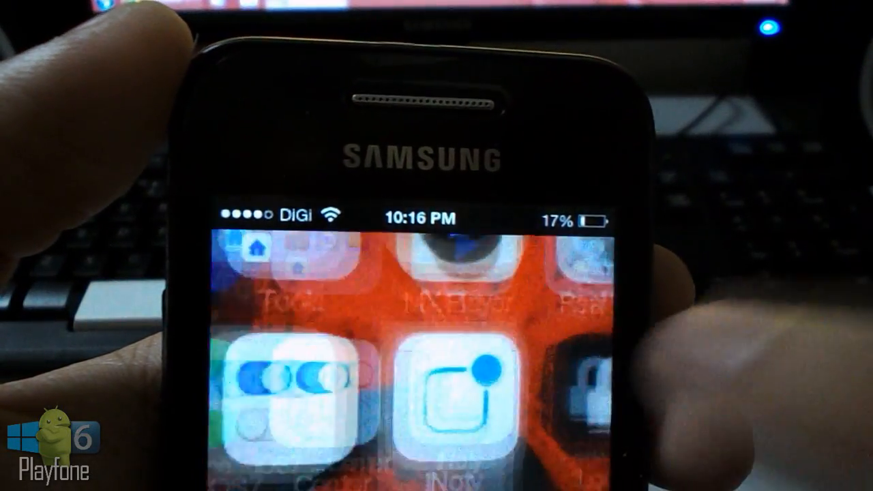
# Step: Launch iNoty from the home screen to reach its settings with the enable toggle on
pyautogui.click(436, 396)
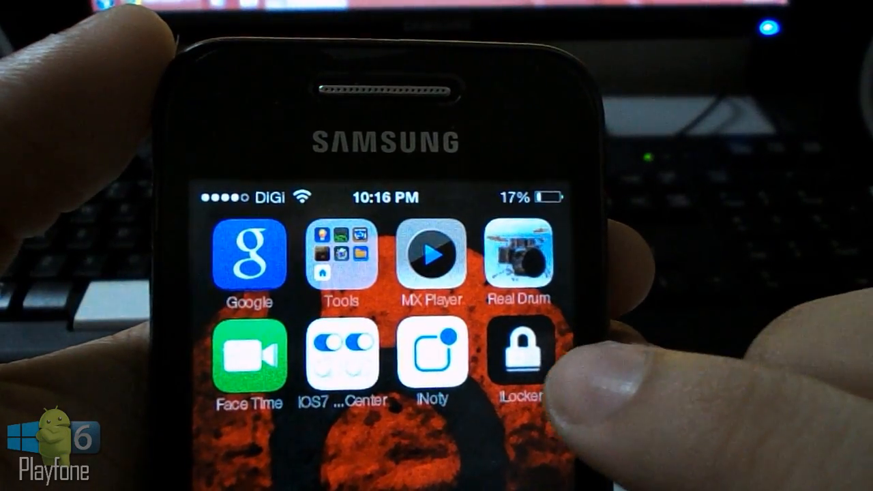
pyautogui.click(431, 354)
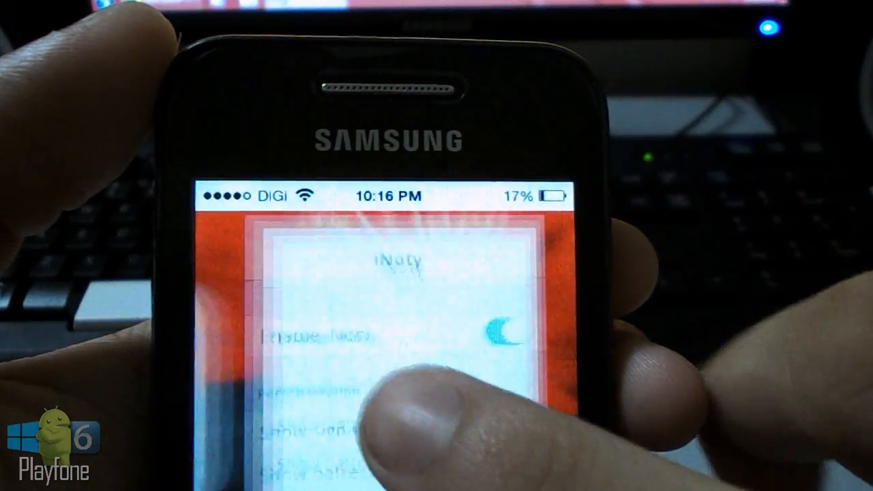